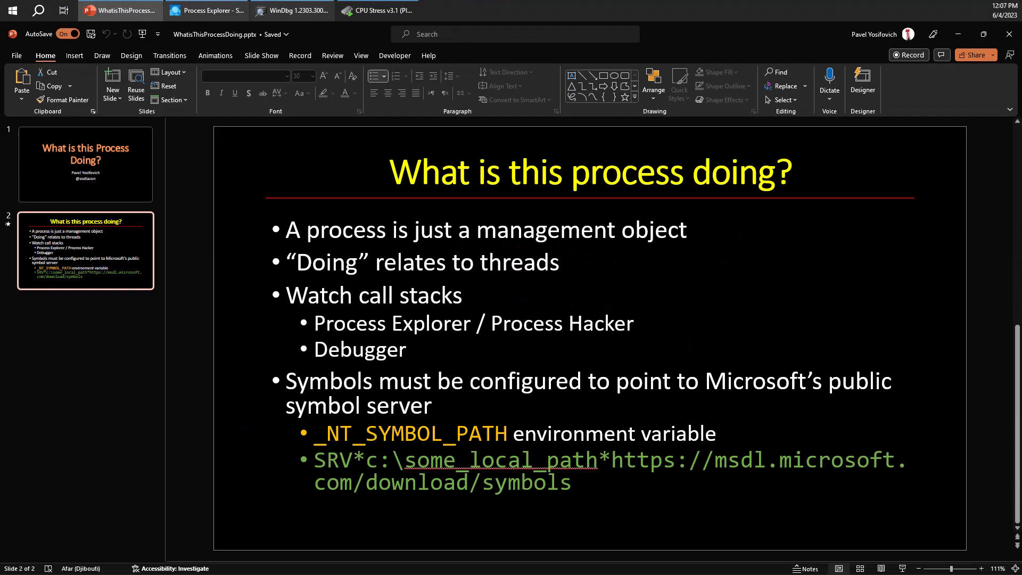
Switch from PowerPoint's 'What is this process doing?' slide to Process Explorer
click(207, 10)
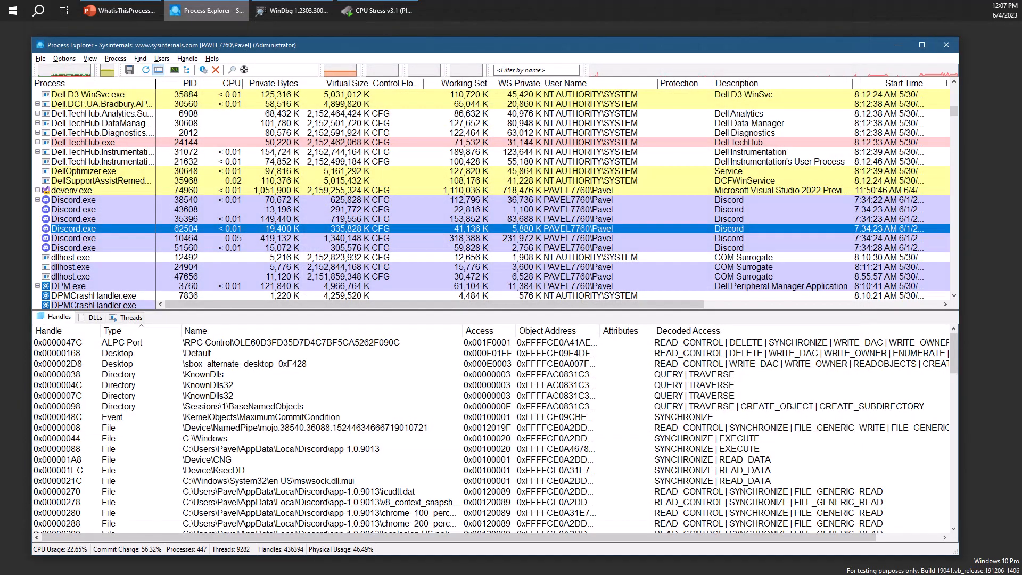
Show the Threads tab for the Discord process, then select explorer.exe to see its threads
click(130, 317)
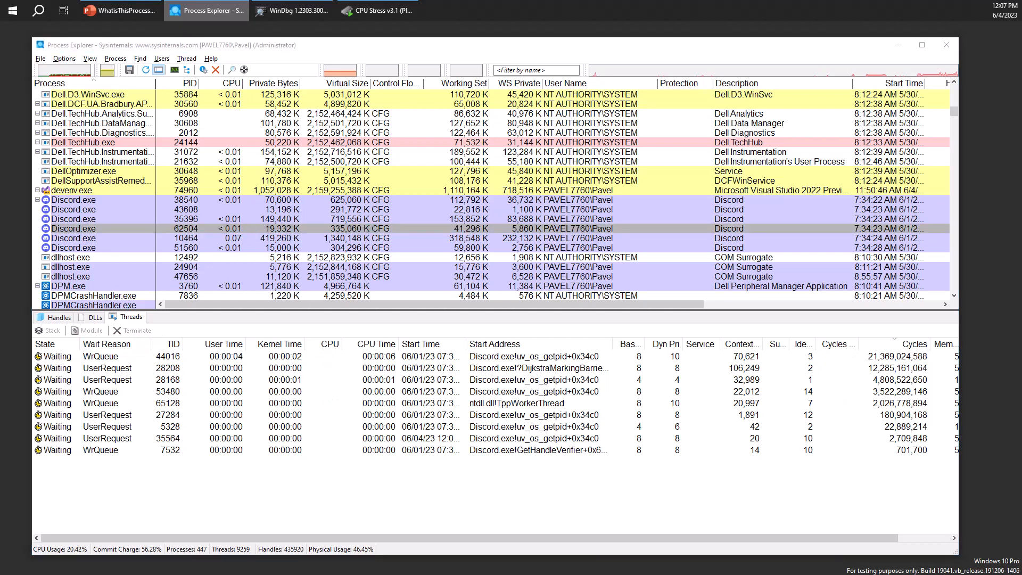
double_click(72, 228)
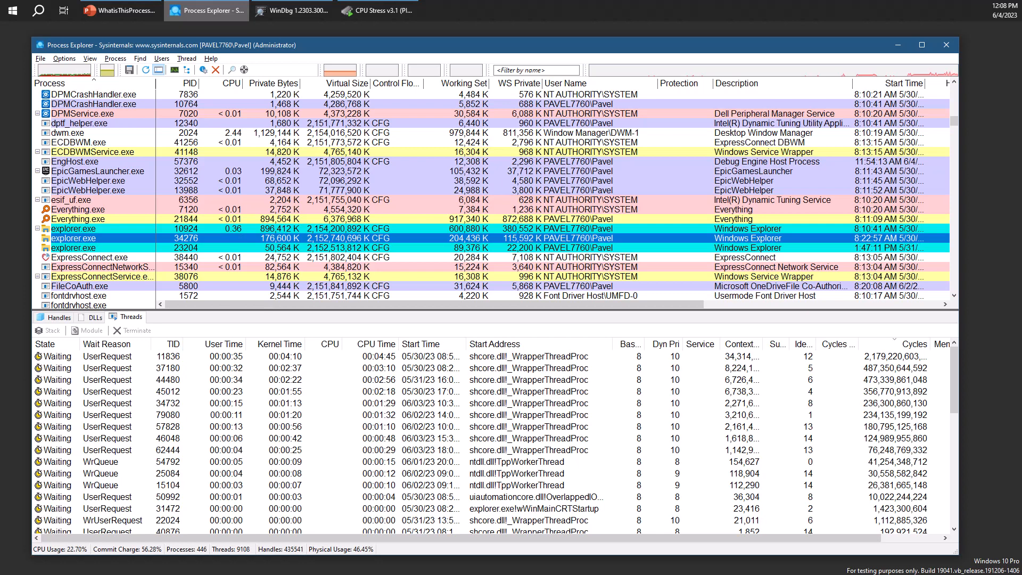
Tick Threads and Handle Count on the Process Performance tab of Select Columns
click(90, 58)
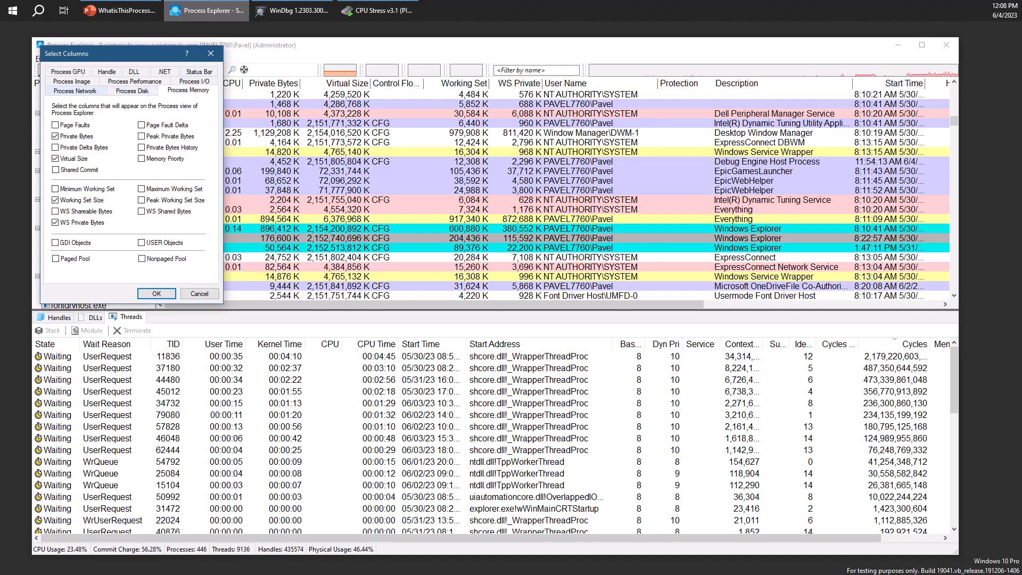
click(133, 90)
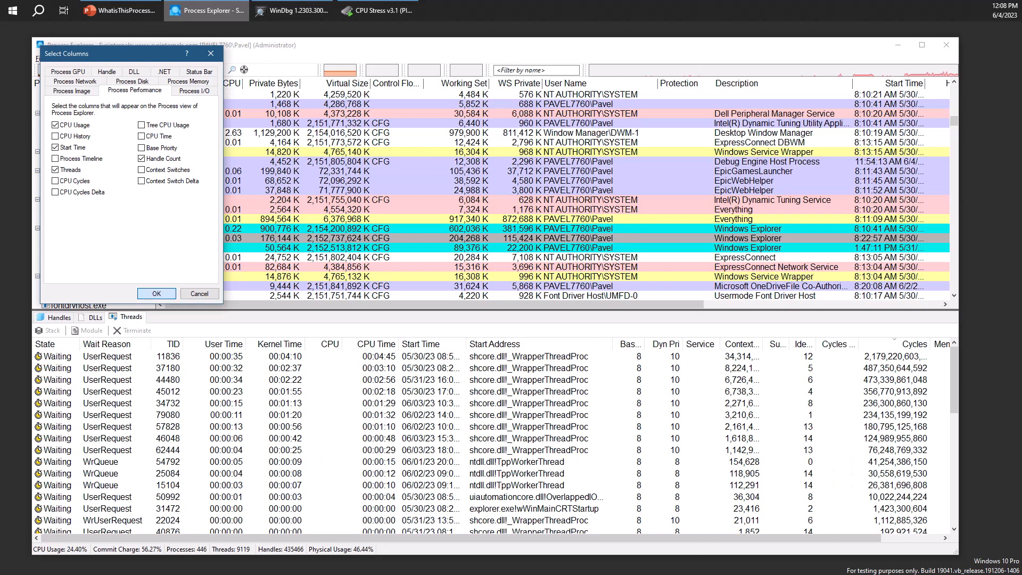
click(157, 293)
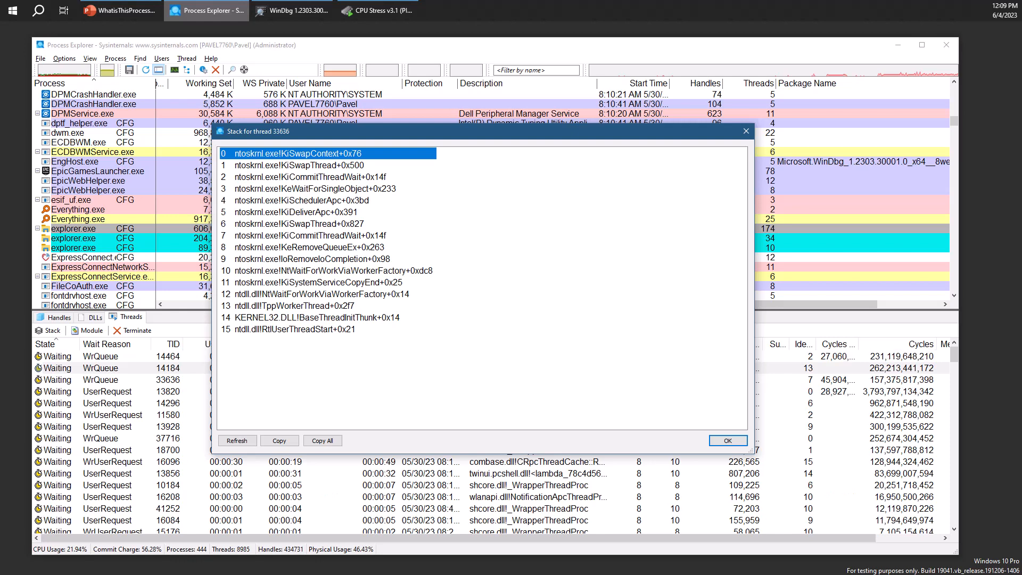
Inspect user-mode frames BaseThreadInitThunk and RtlUserThreadStart in thread 33636's stack
click(313, 328)
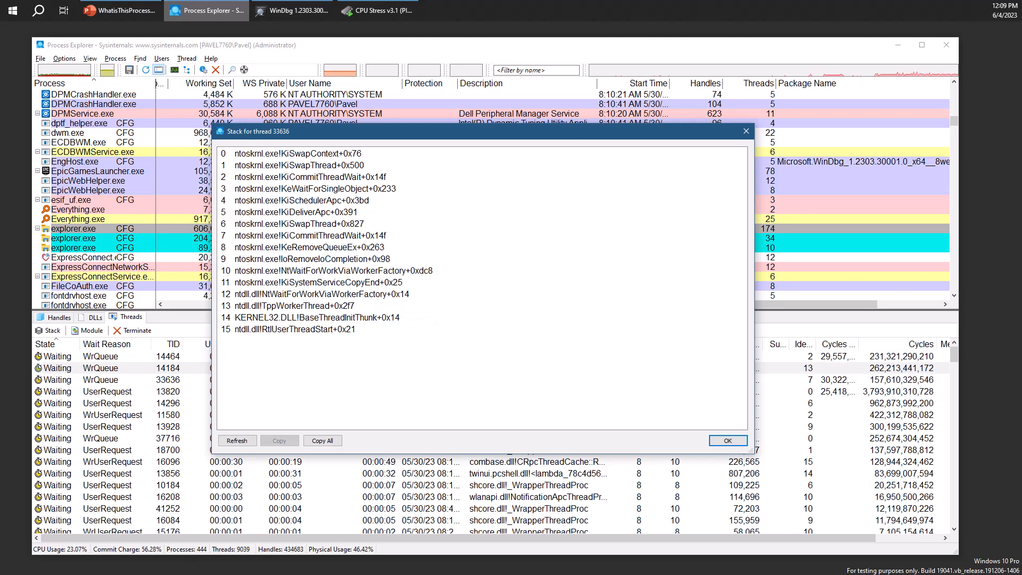
click(300, 329)
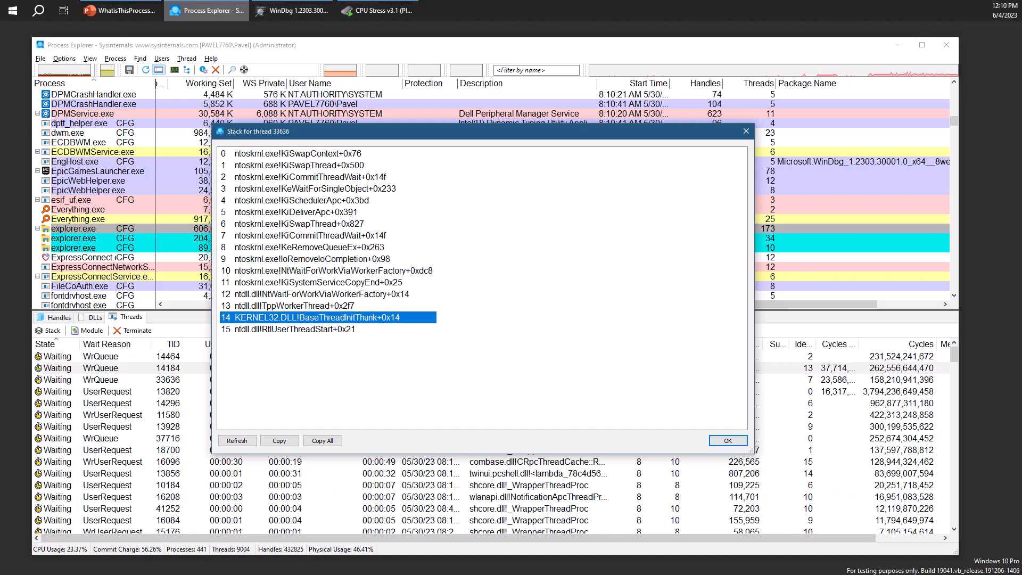
click(293, 329)
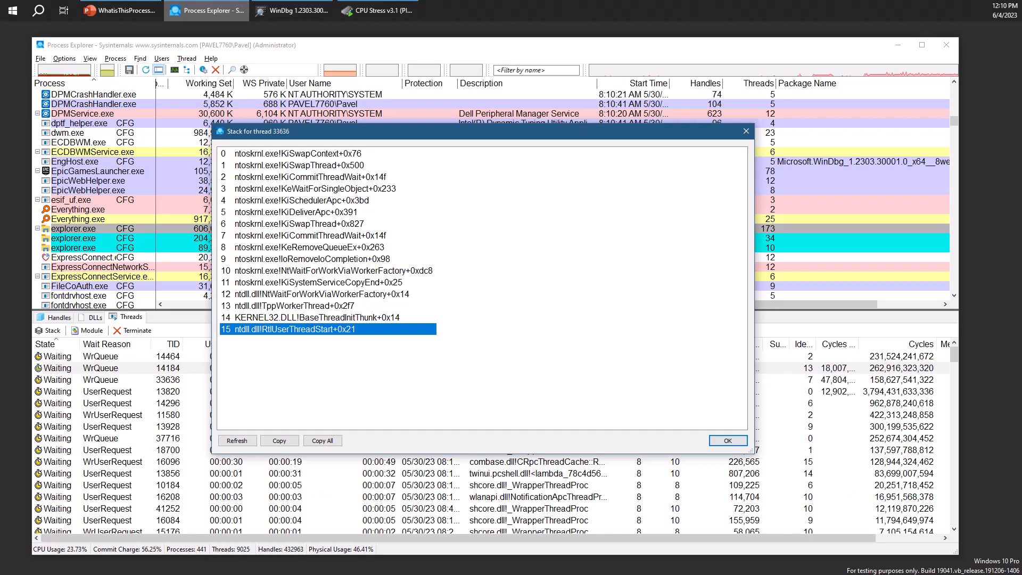
click(326, 318)
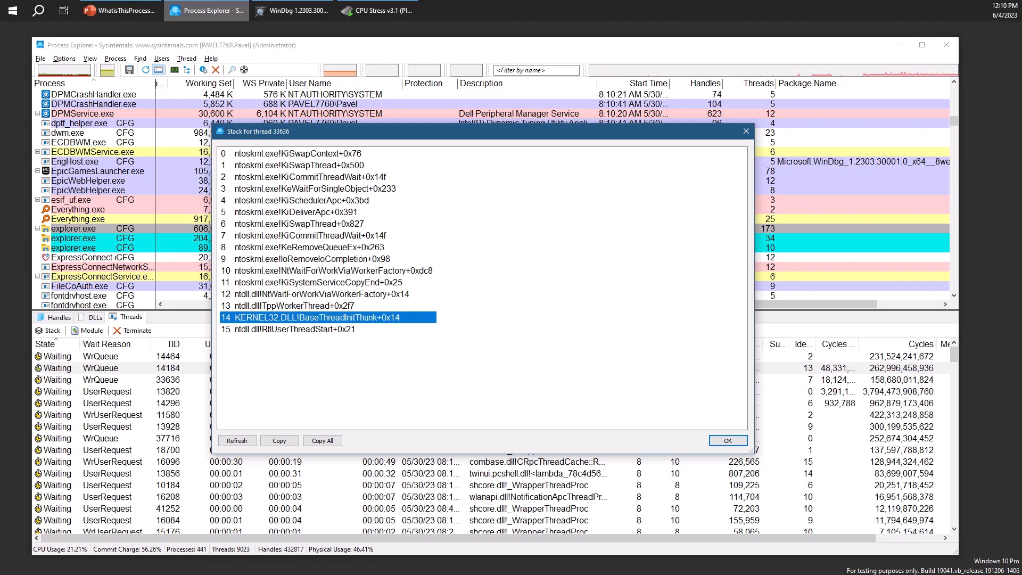
Inspect kernel frames NtWaitForWorkViaWorkerFactory and KeWaitForSingleObject, then close the stack view
click(326, 306)
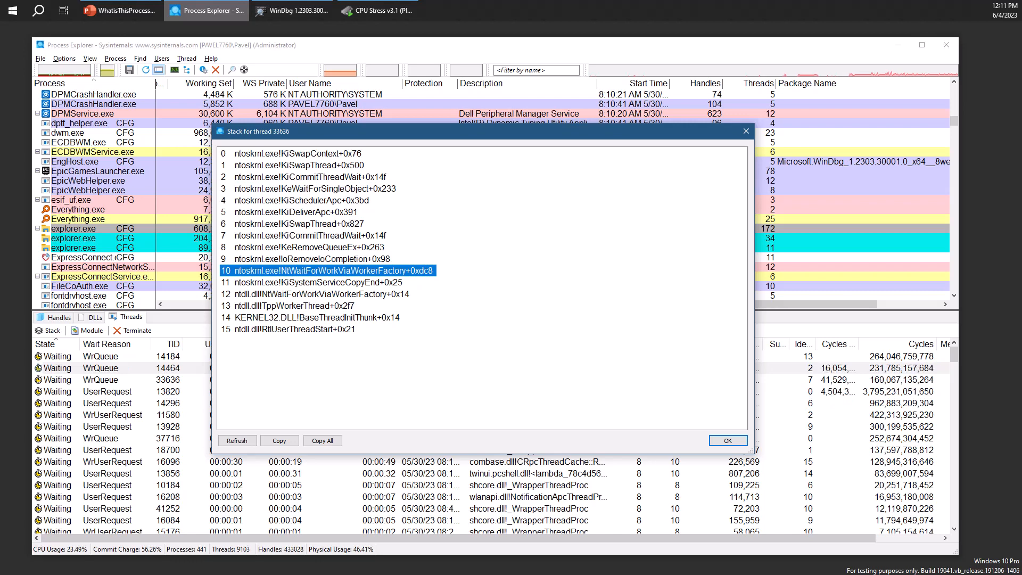
click(326, 294)
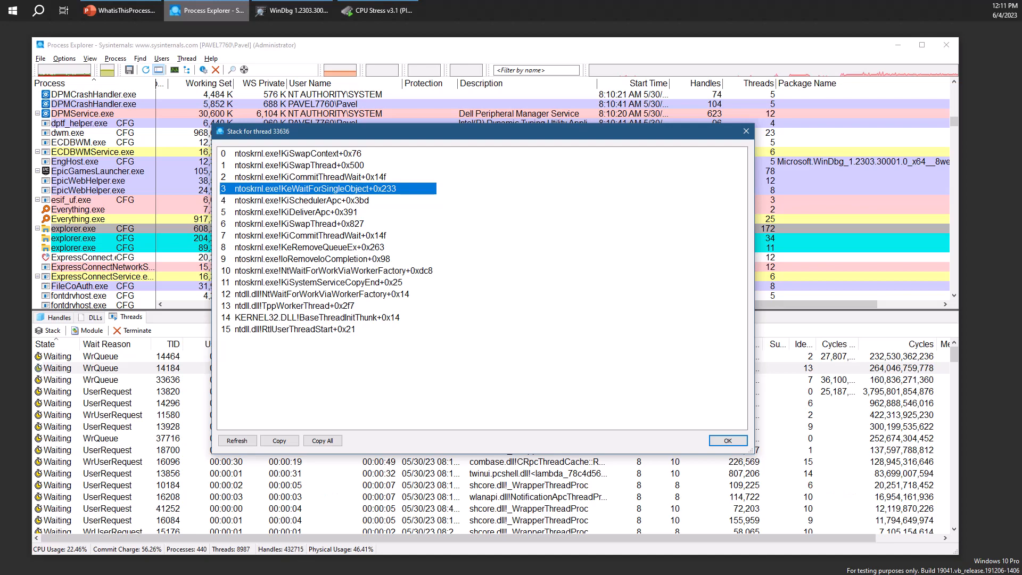
click(727, 441)
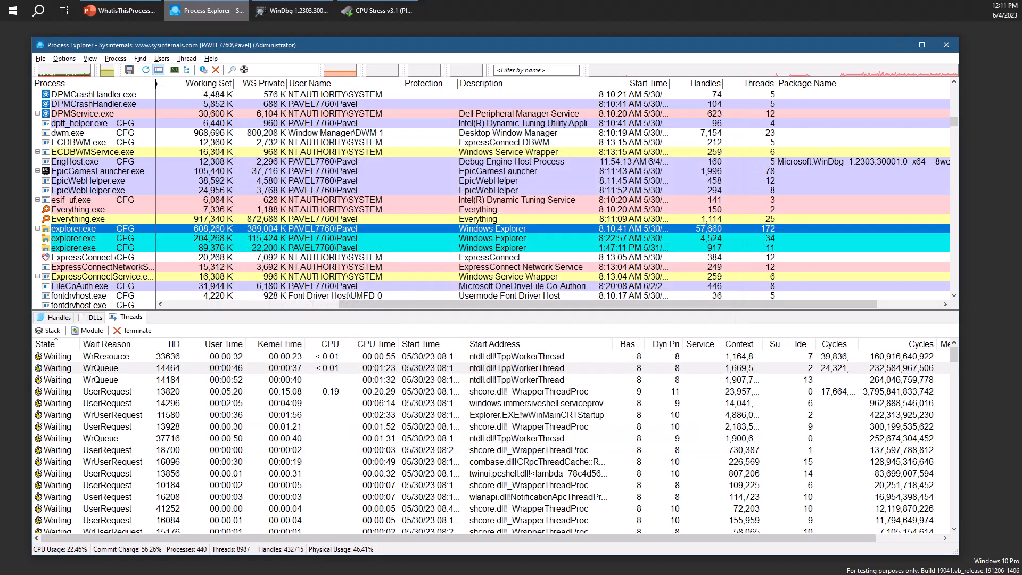
Open Options > Configure Symbols to view the dbghelp.dll and symbol server paths
click(64, 58)
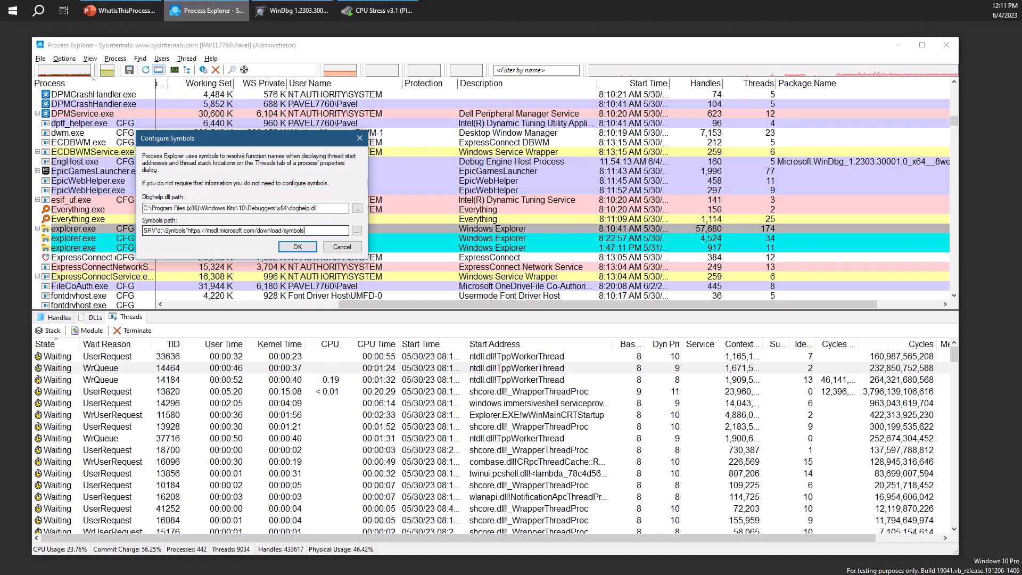
Select the entire Microsoft symbol server path in the Symbols field
triple_click(251, 230)
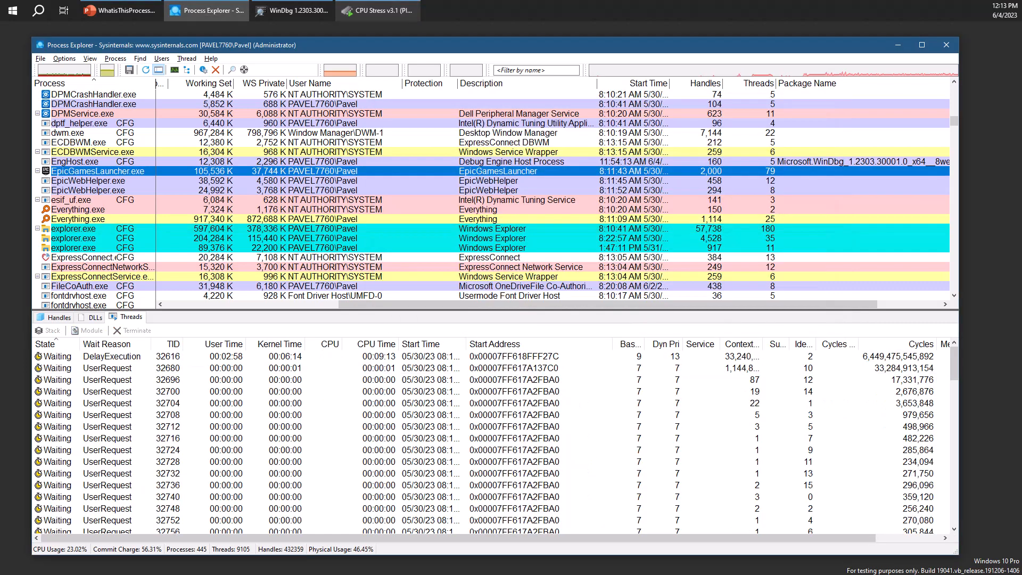
Select explorer.exe, then CPUStress.exe, to view CPUStress.exe's five threads
click(72, 228)
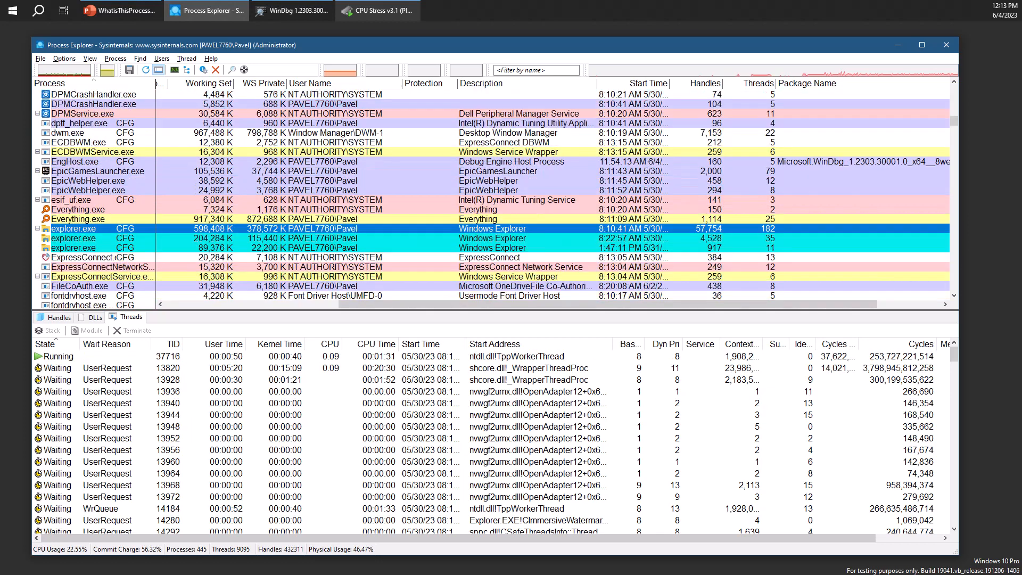
click(78, 123)
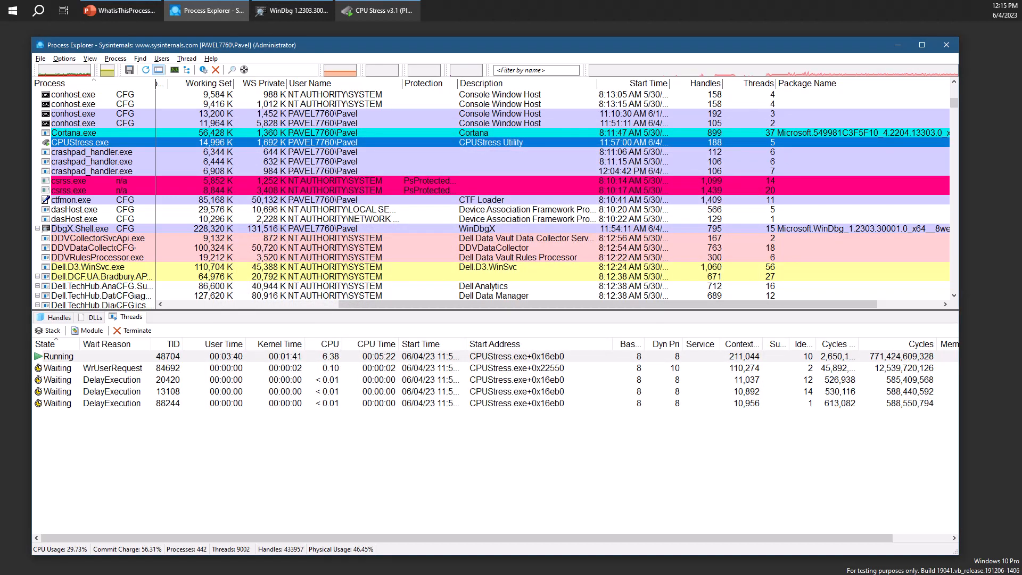
Point out the USER32 GetMessageW and win32u NtUserGetMessage frames of thread 65404
click(75, 218)
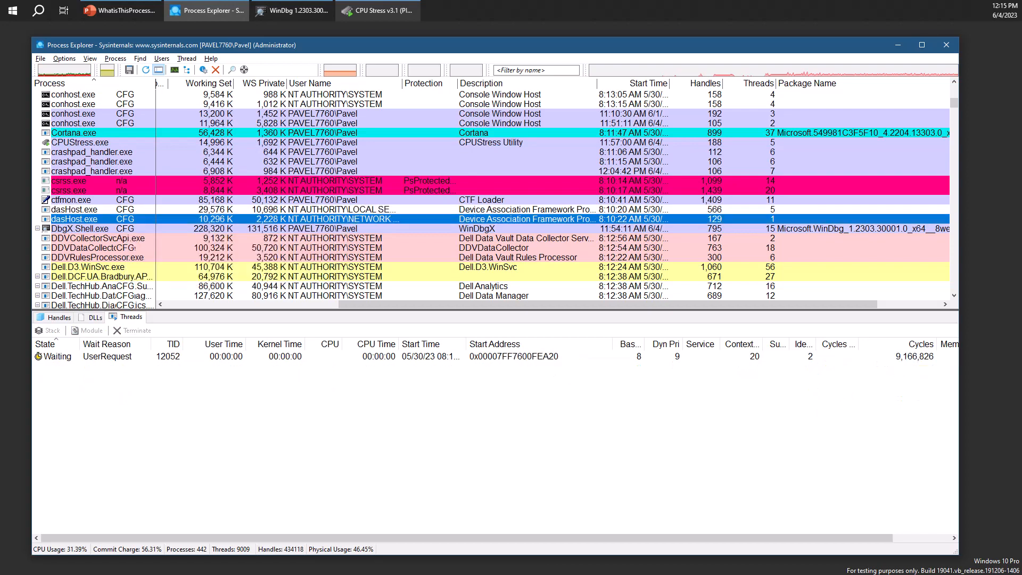
scroll(down, 3)
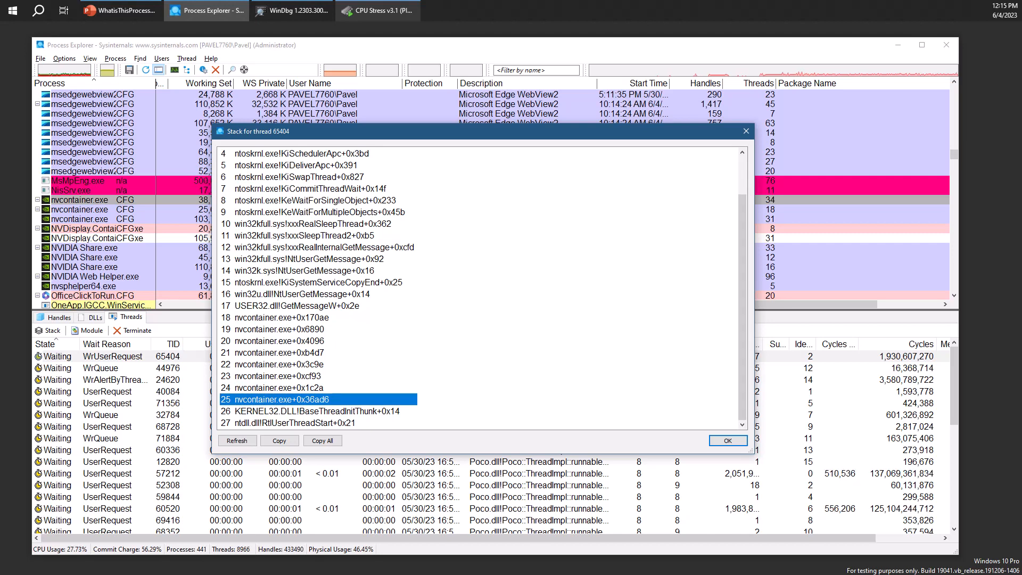
click(280, 387)
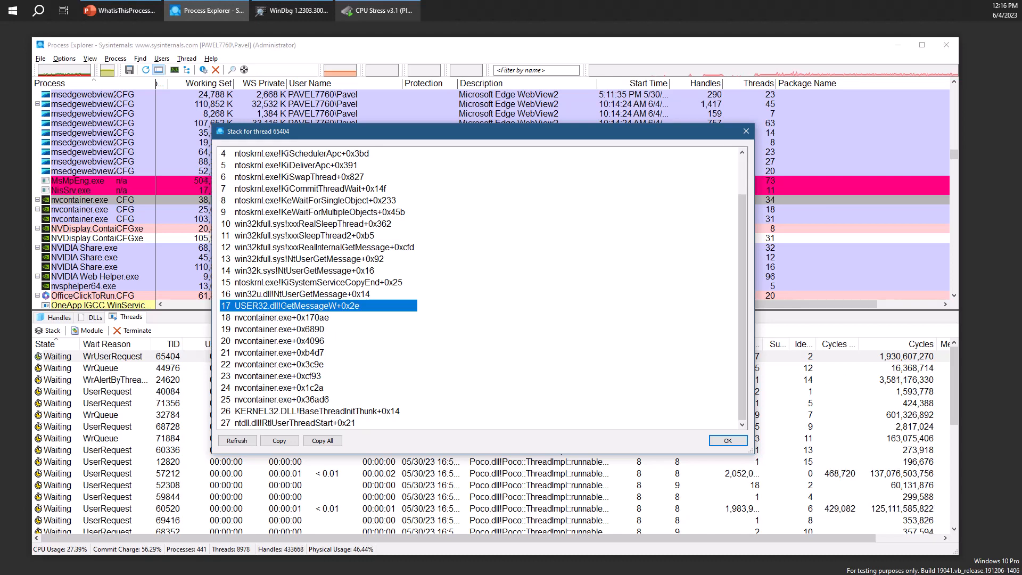
click(313, 294)
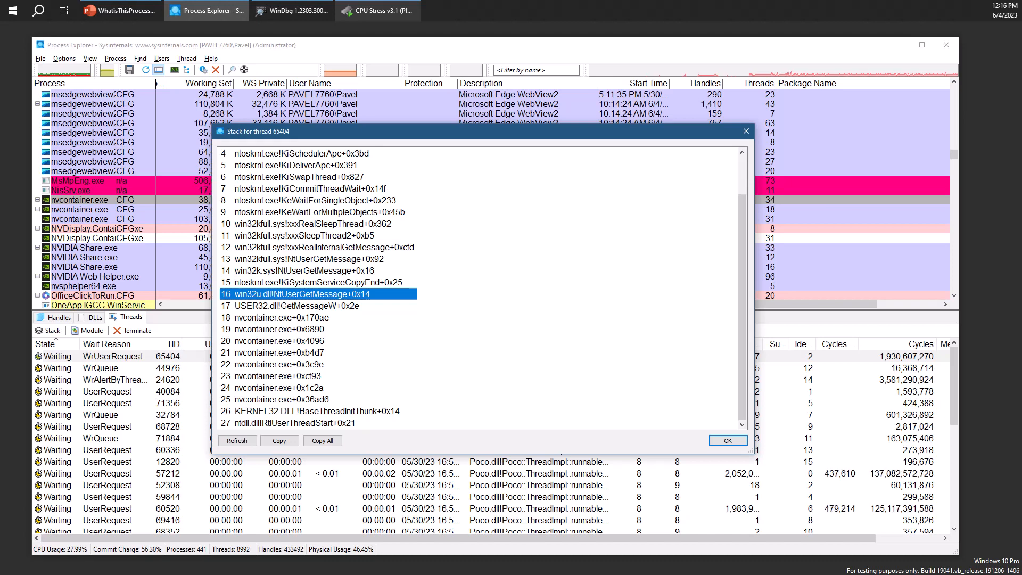
Point out the win32k and win32kfull NtUserGetMessage kernel frames, then leave the stack view
click(313, 270)
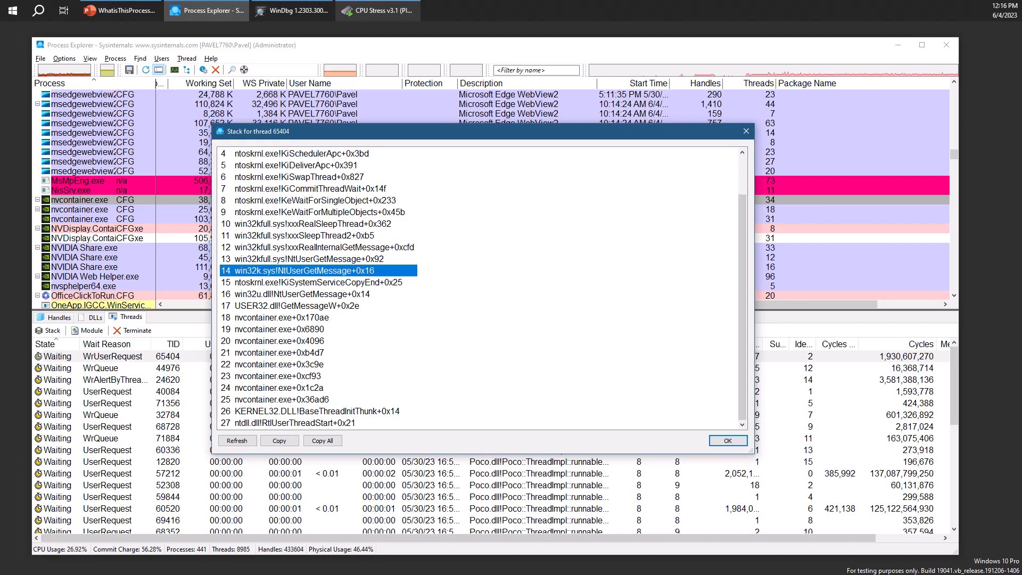
click(320, 258)
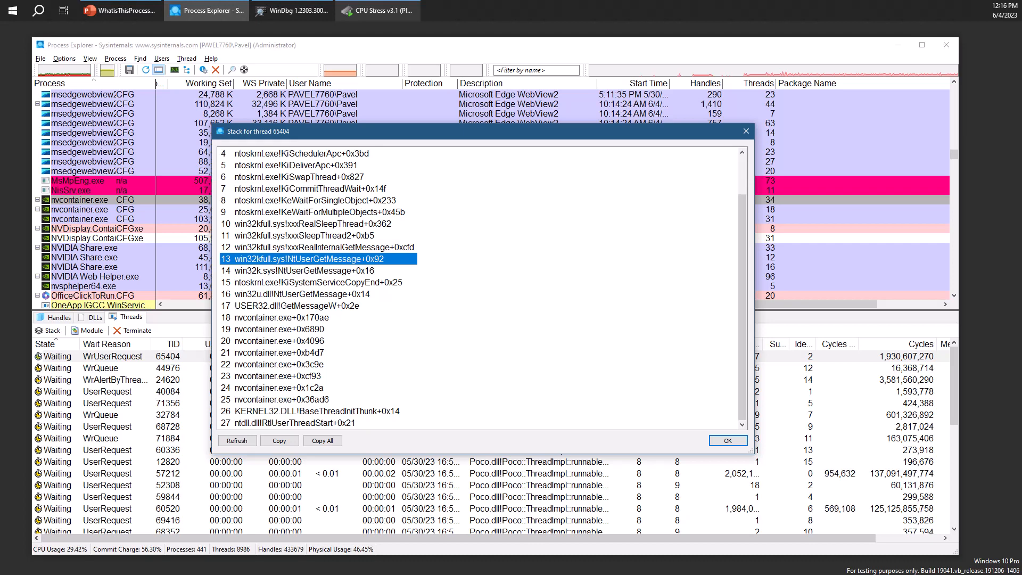
click(726, 440)
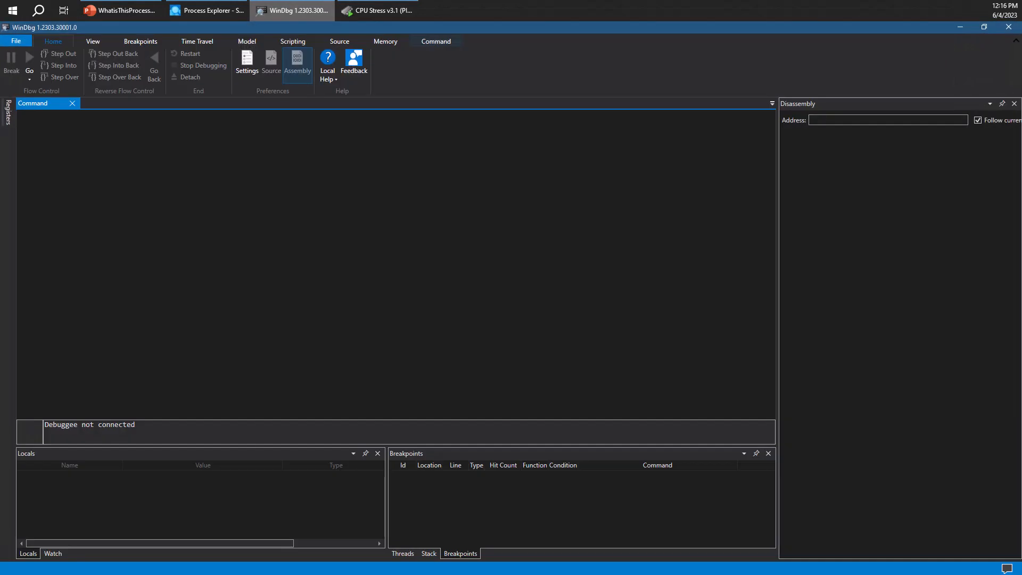
Attach WinDbg to devenv.exe (PID 74960) by searching 'dev' among running processes
click(15, 40)
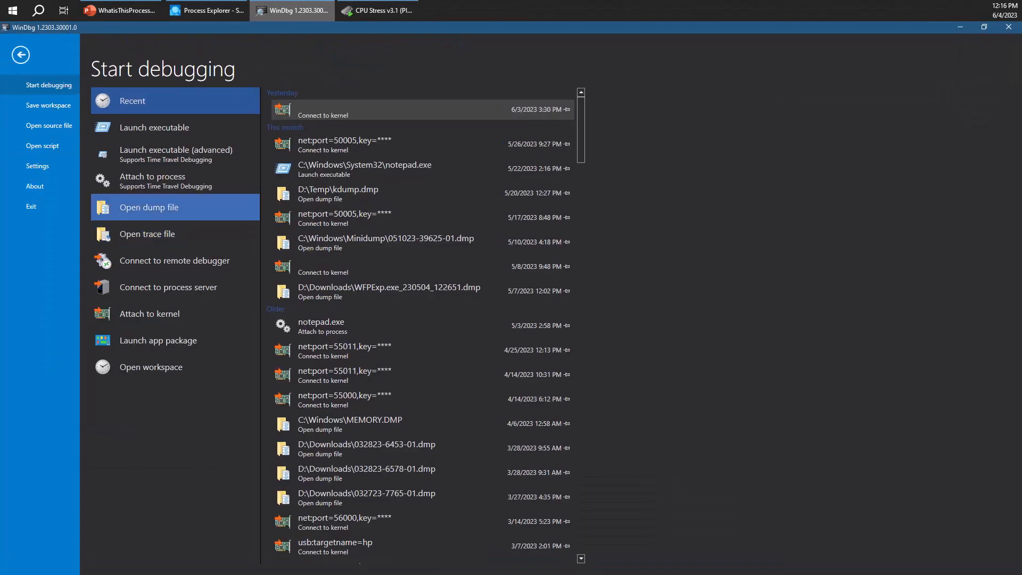
click(152, 176)
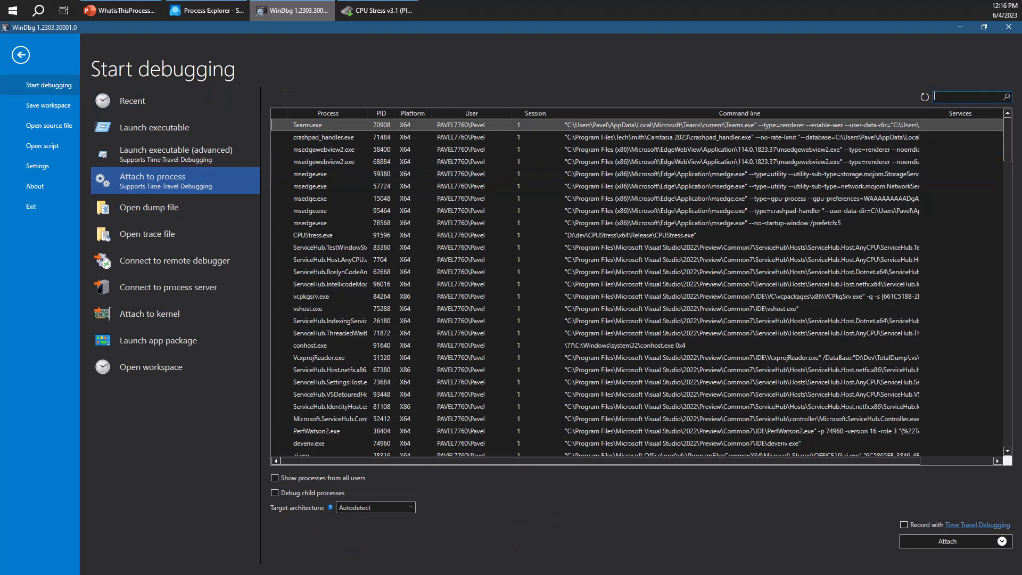
text(deven)
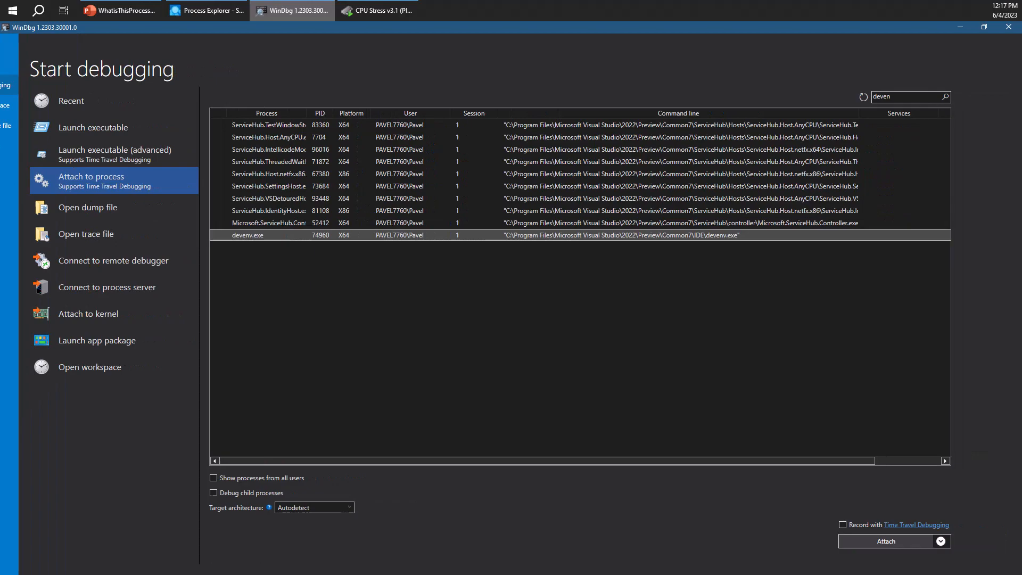
click(886, 540)
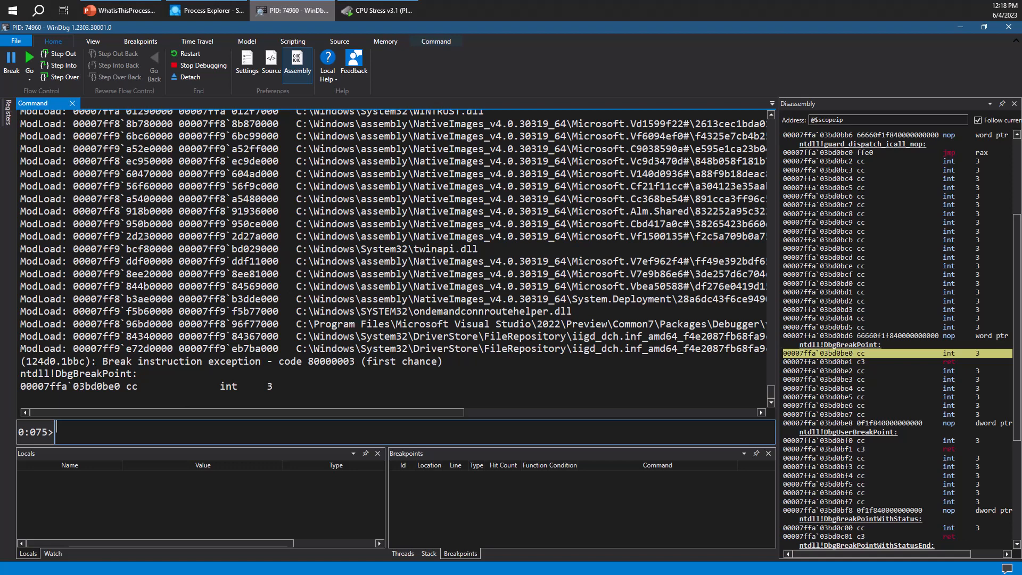
Run the ~ command at the 0:075> prompt to list devenv.exe's threads
text(~)
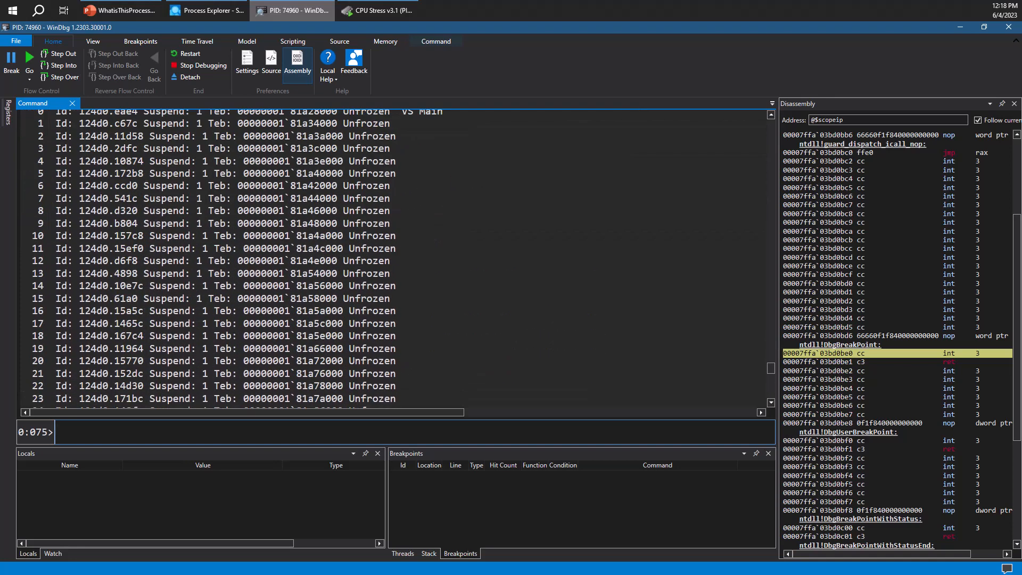
text(~)
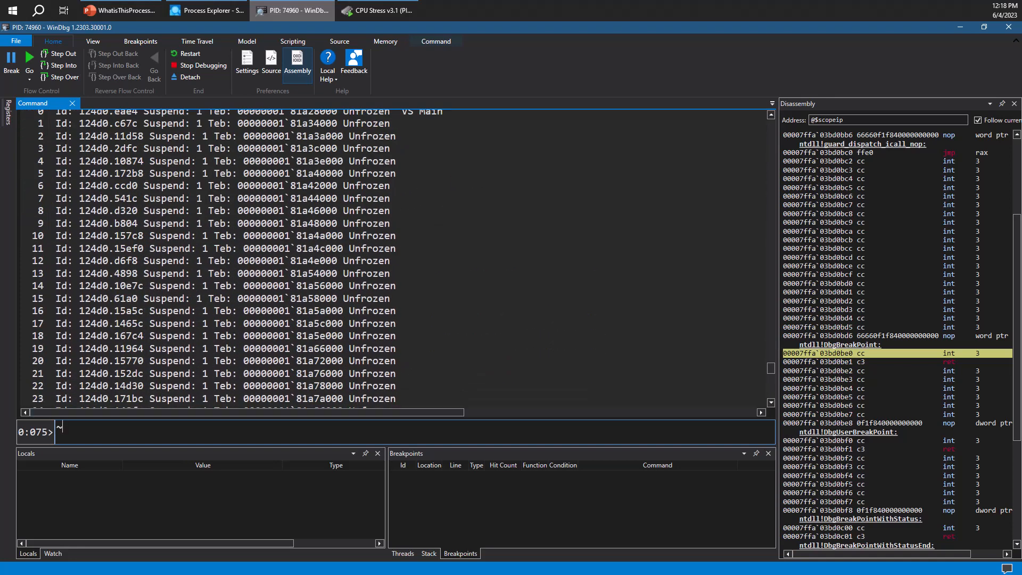
Run ~0k and mark the devenv!WinMain and devenv!CDevEnvAppId::Run frames in thread 0's stack
text(0k)
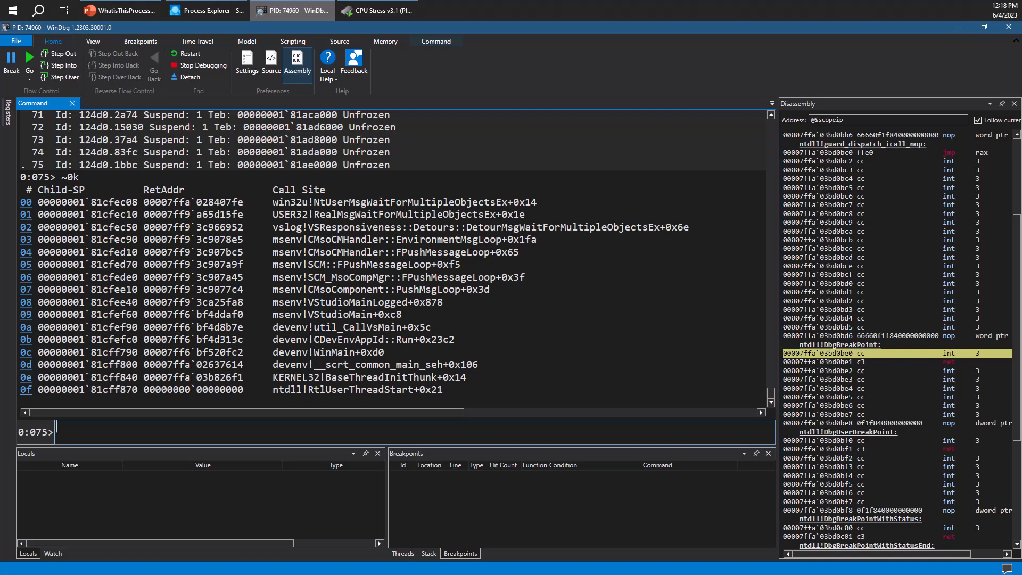
double_click(348, 377)
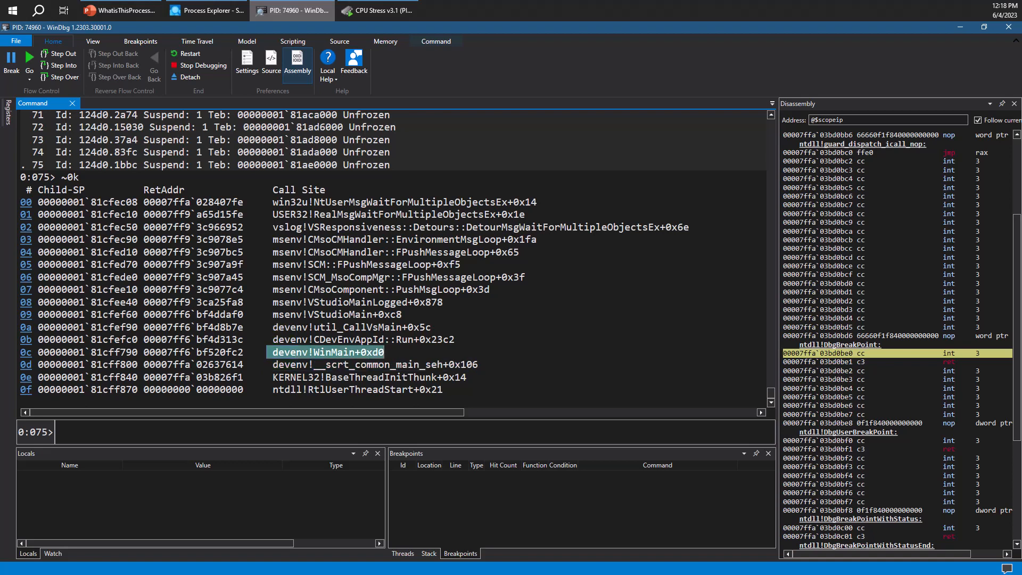
click(337, 339)
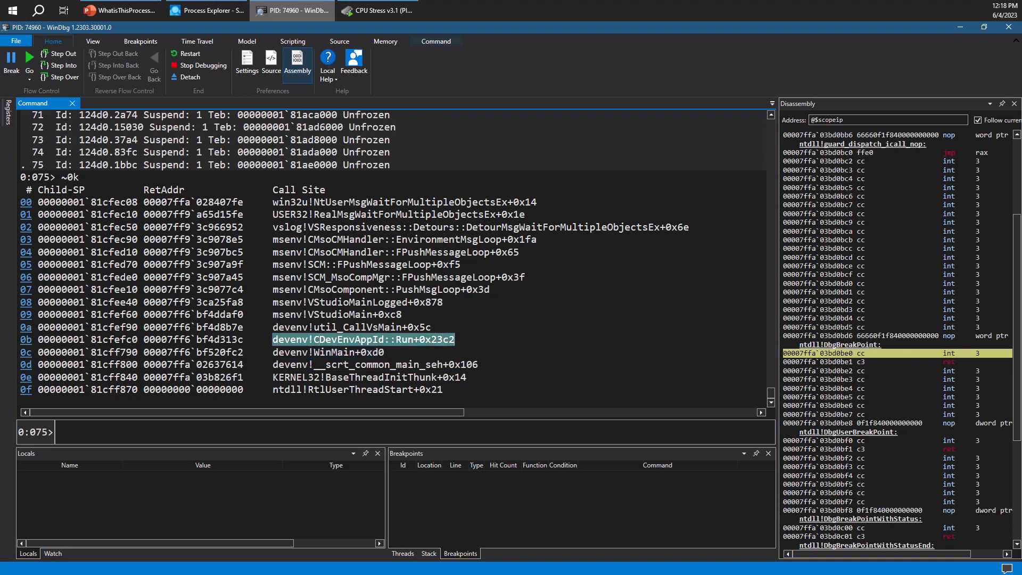
double_click(348, 339)
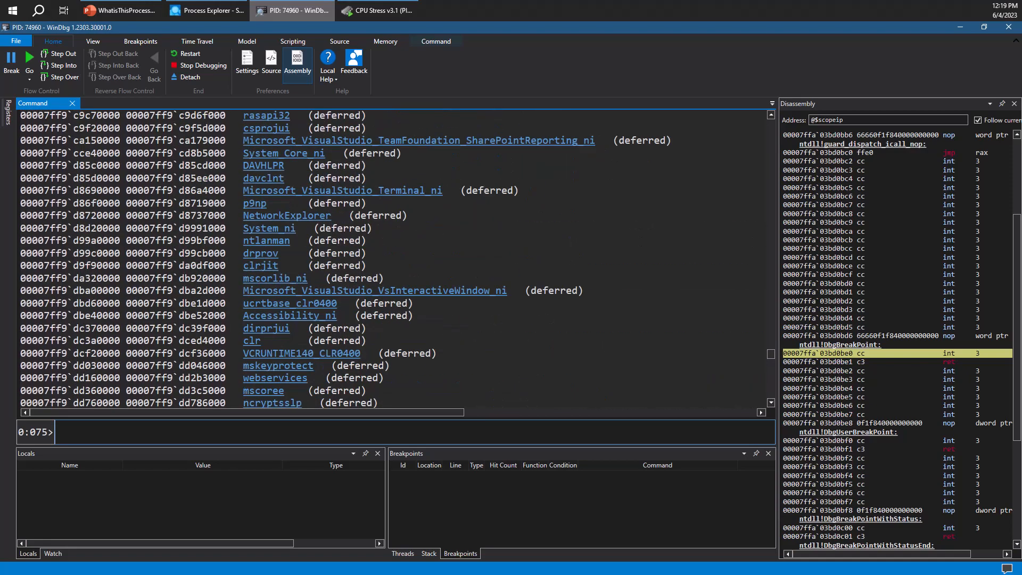
Scroll the output, rerun ~0k, search for devenv, then display thread 10's stack with ~10k
scroll(down, 3)
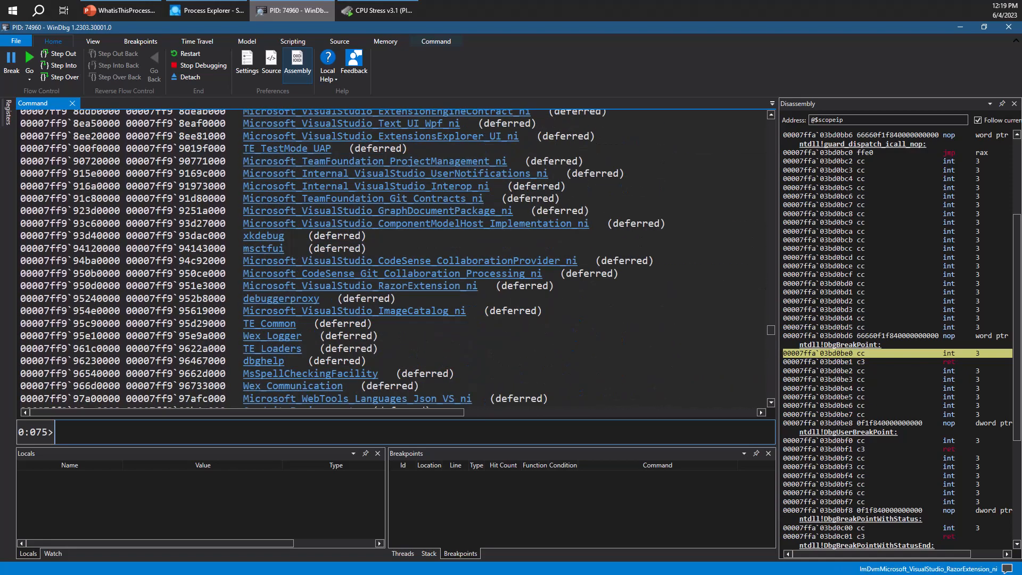
scroll(down, 3)
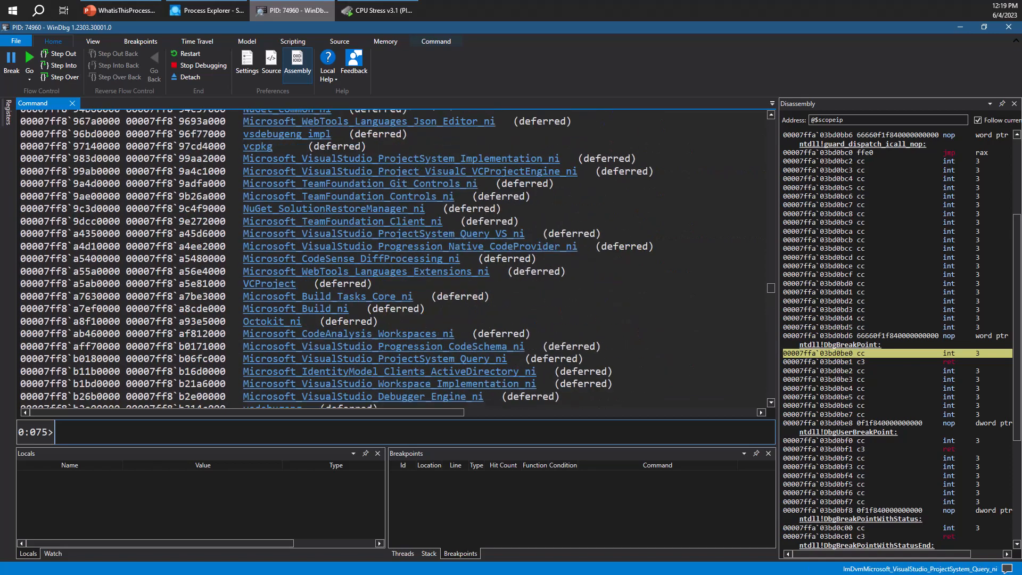
text(~0k)
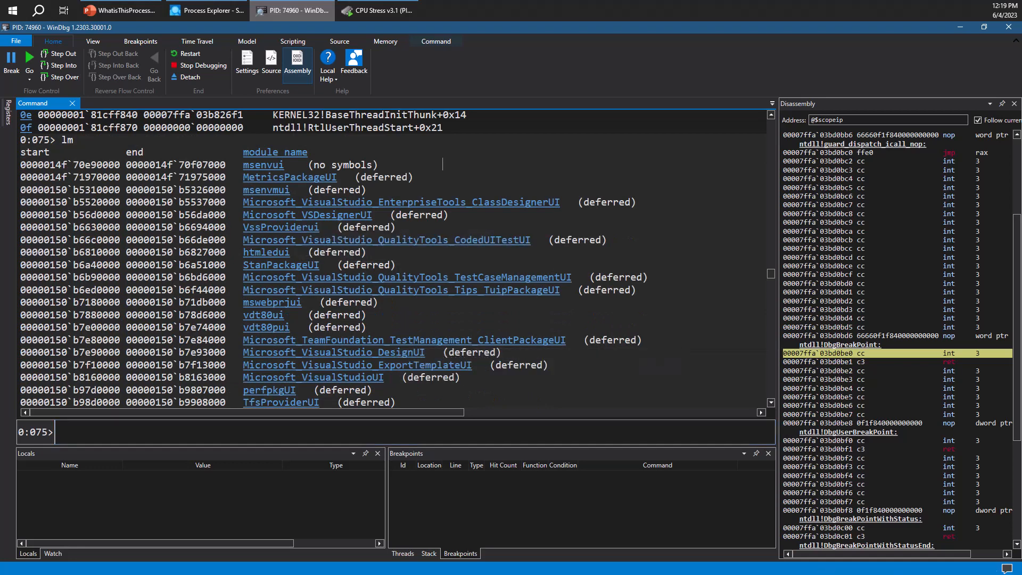
text(devenv)
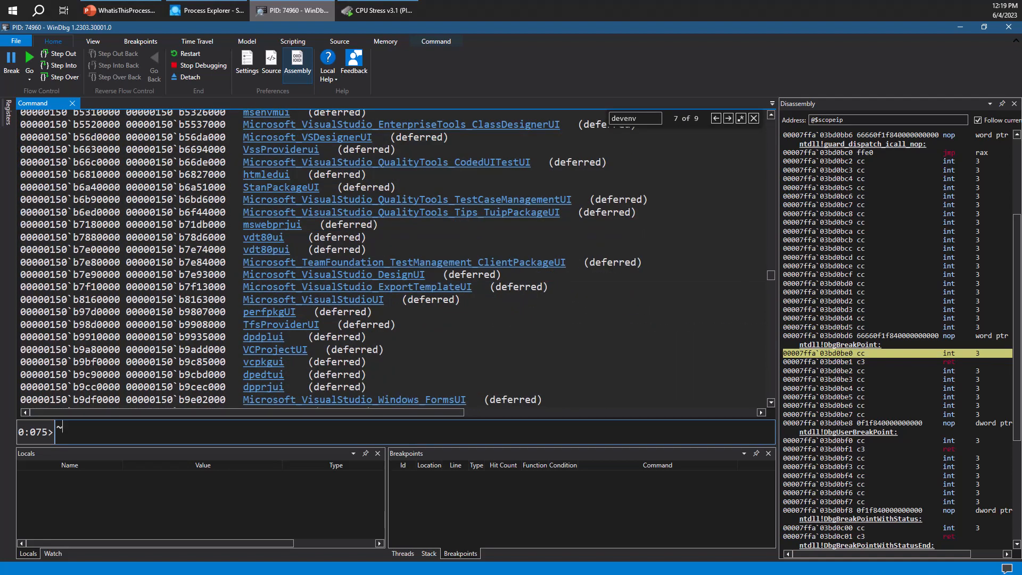
text(~10k)
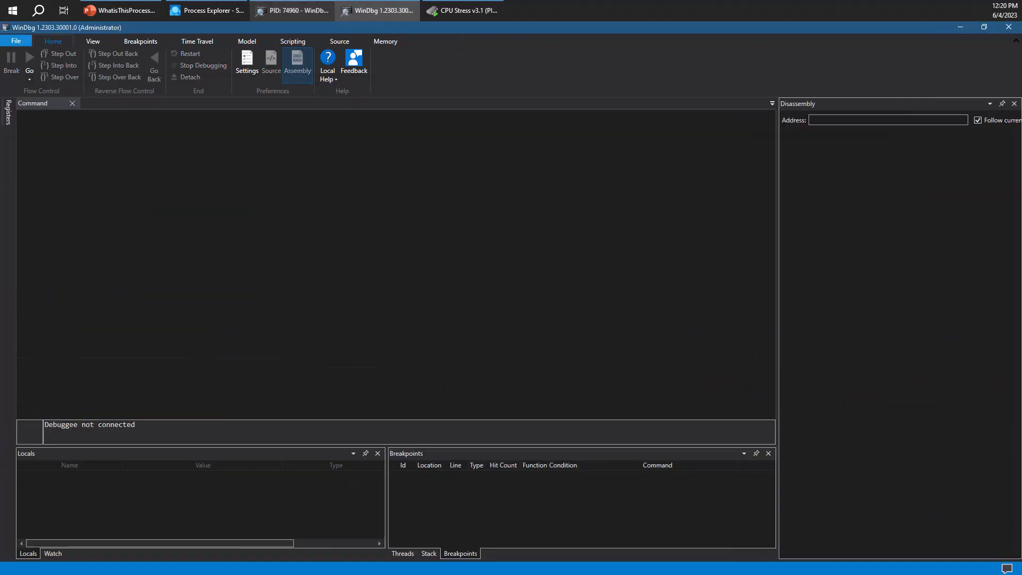
Begin attaching the new WinDbg instance to the local kernel from the File menu
click(16, 41)
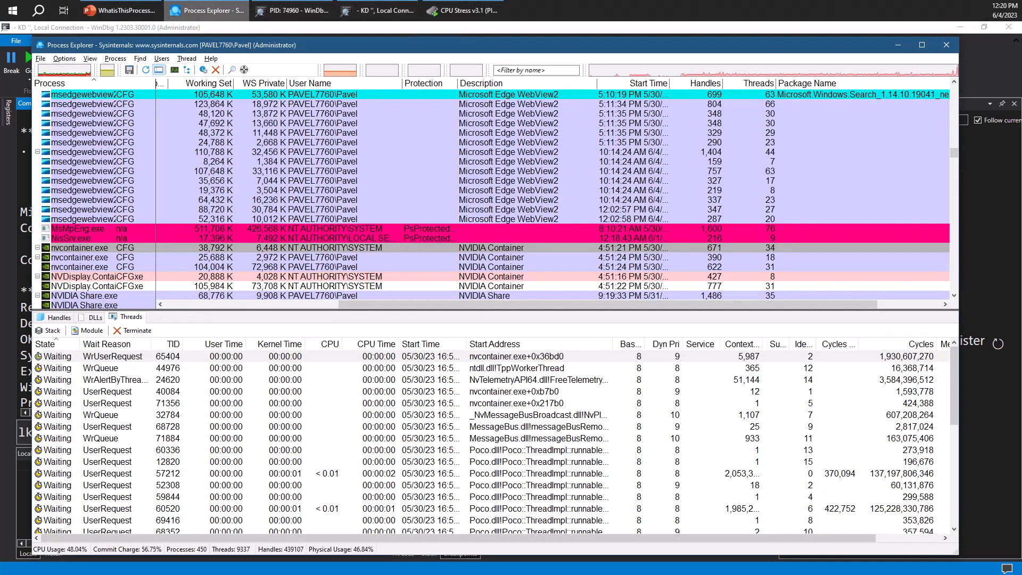
Select CPUStress.exe in Process Explorer, then return to the kernel debugger window
click(91, 209)
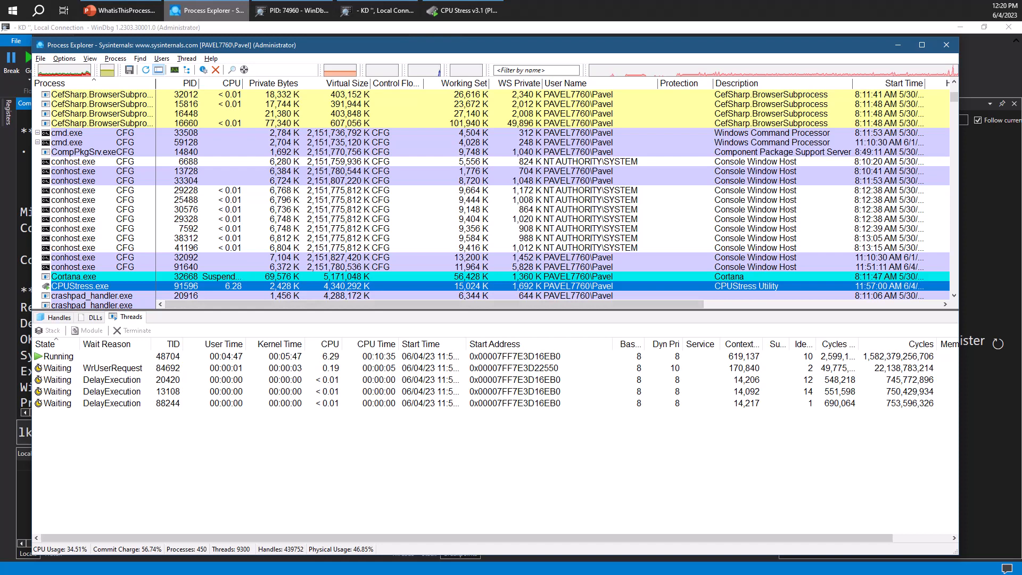
click(377, 10)
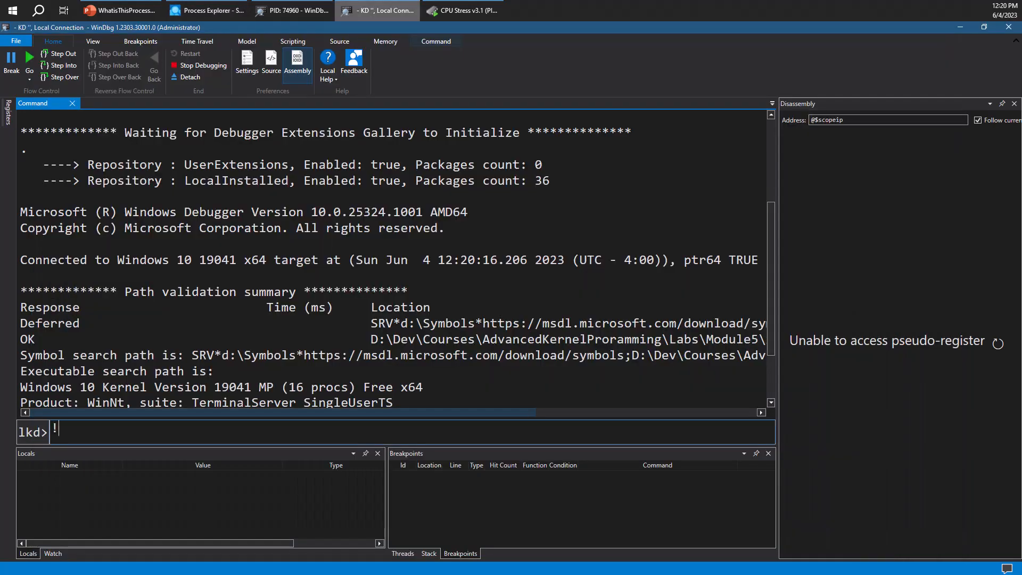
Run !process 0n01516 in the lkd> command line to dump the CPUStress process
text(!process 0n01516)
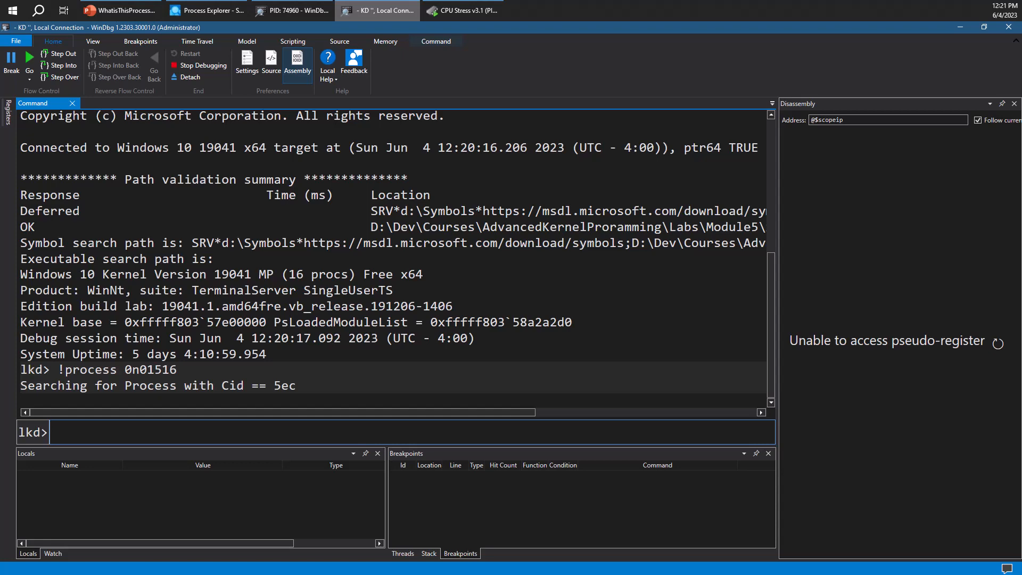
click(293, 11)
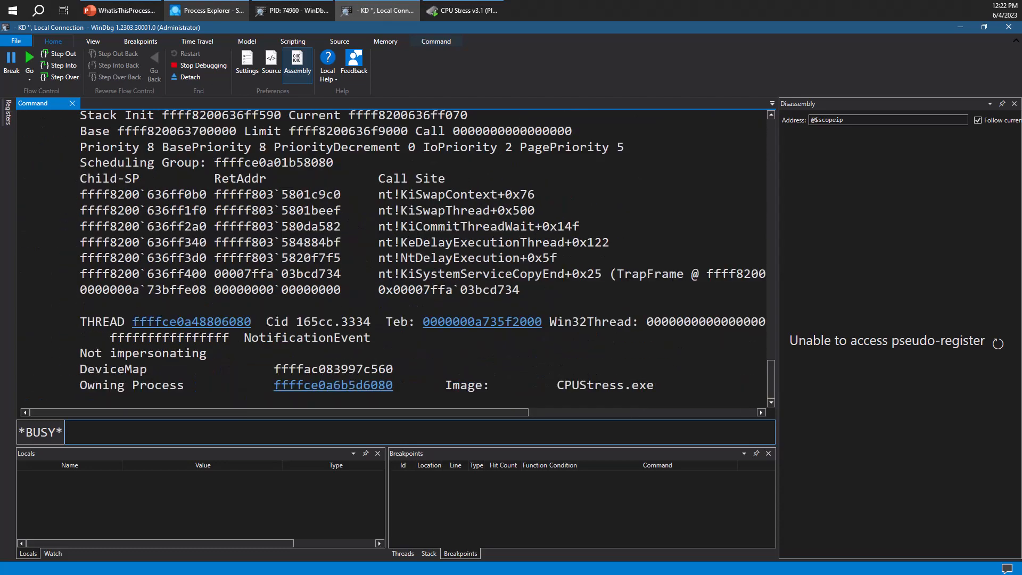
Stop the long-running thread dump output
key(Enter)
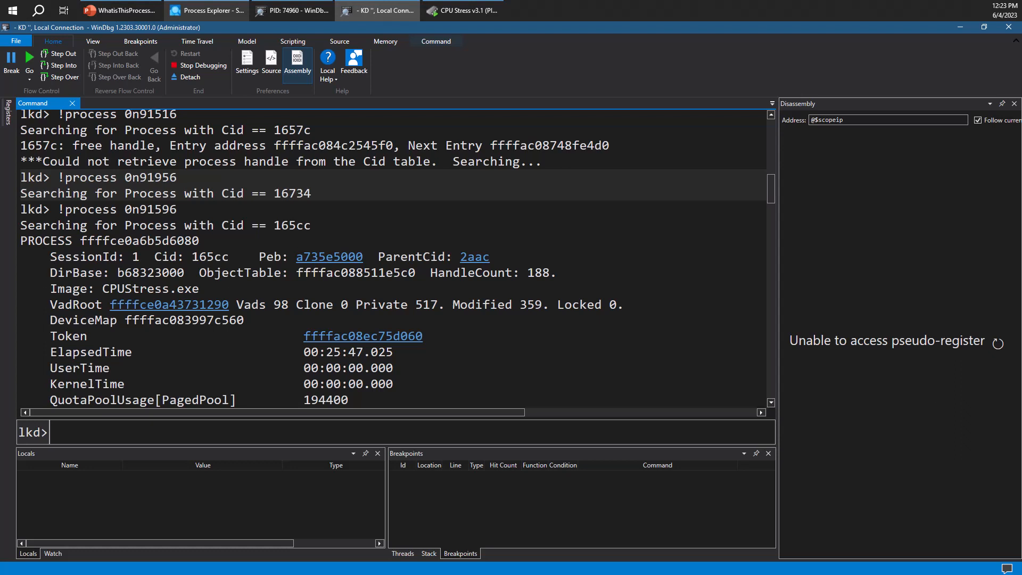
Run .process /p /r ffffce0a6b5d6080 and .reload /user, then rerun !process 0n91596
double_click(139, 240)
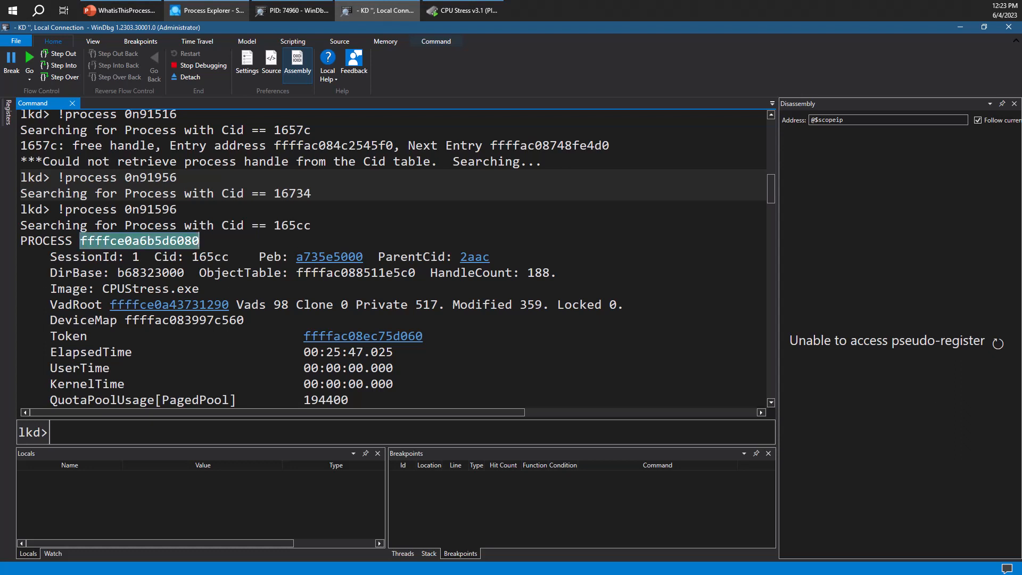
text(.process /p ffffce0a6b5d6080)
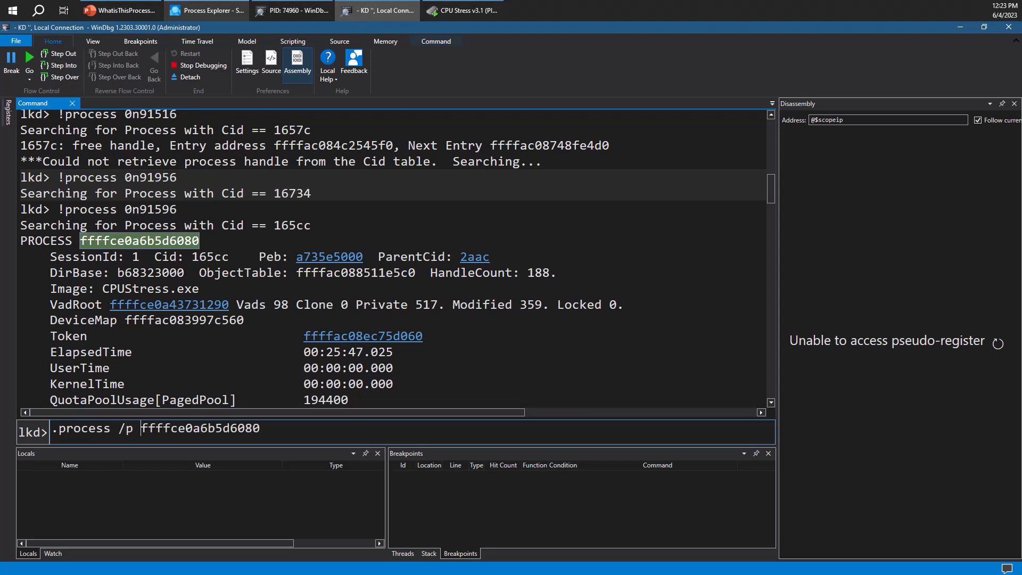
text(/r)
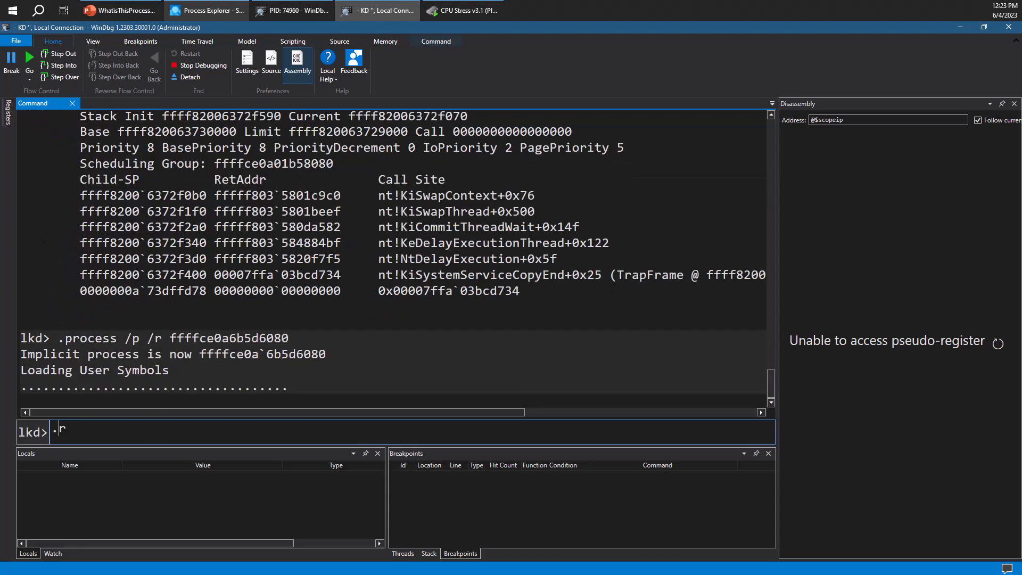
text(.realod /user)
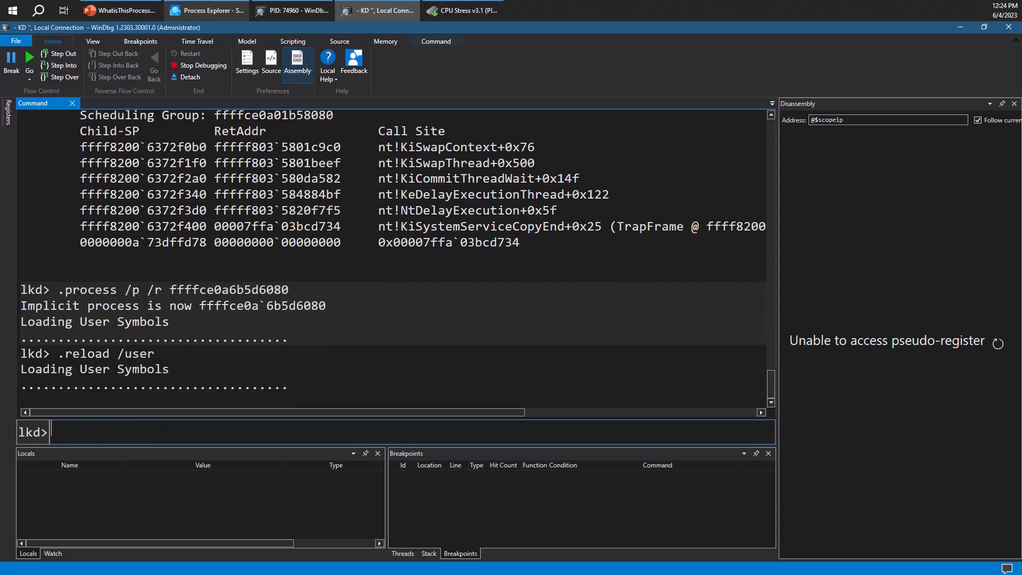
text(.process /p /r ffffce0a6b5d6080)
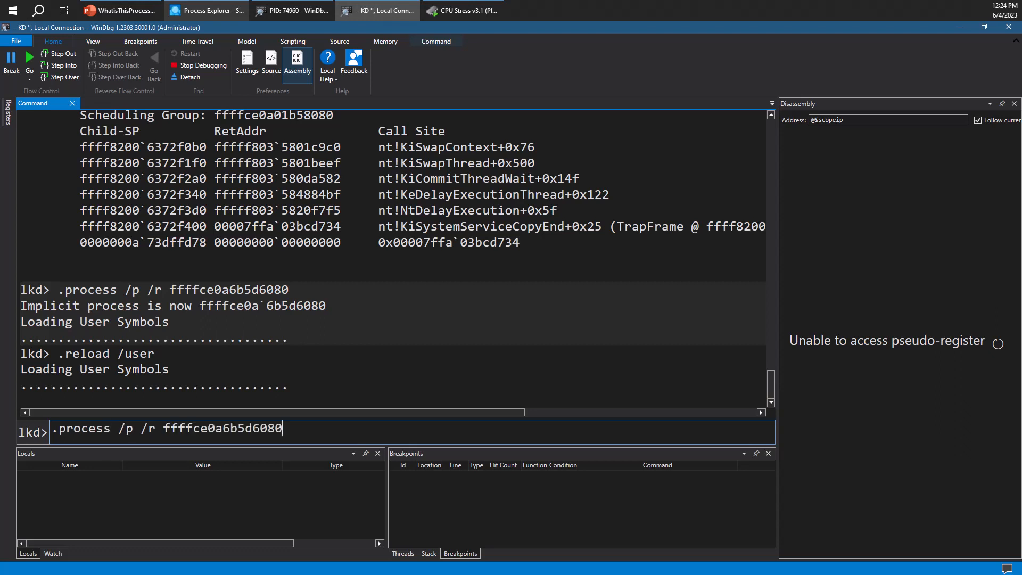
text(!process 0n91596)
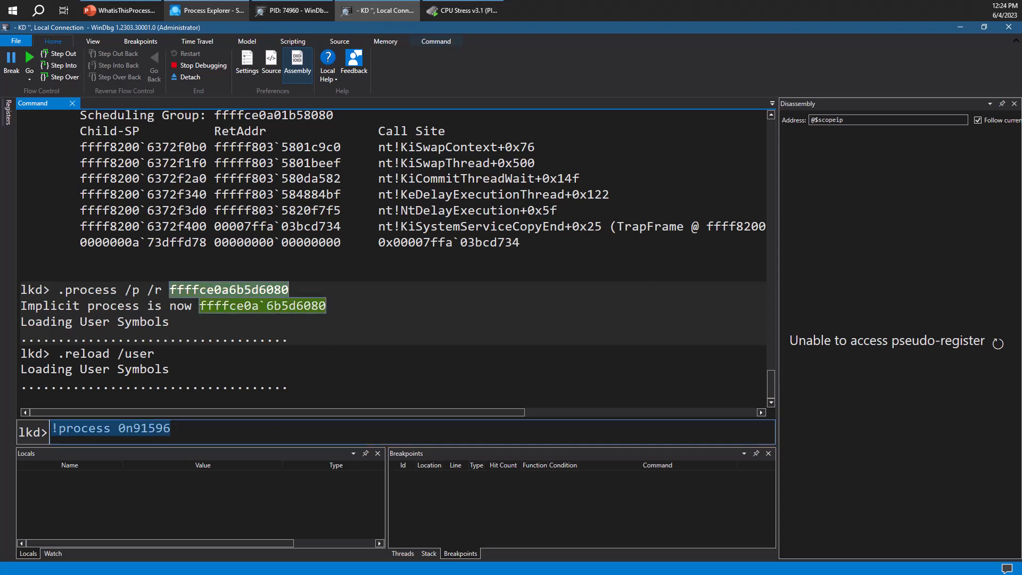
Dump process ffffce0a6b5d6080 and point out the CPUStress+0x16fc1, KERNELBASE!SleepEx and ntdll!NtDelayExecution frames
text(ffffce0a6b5d6080)
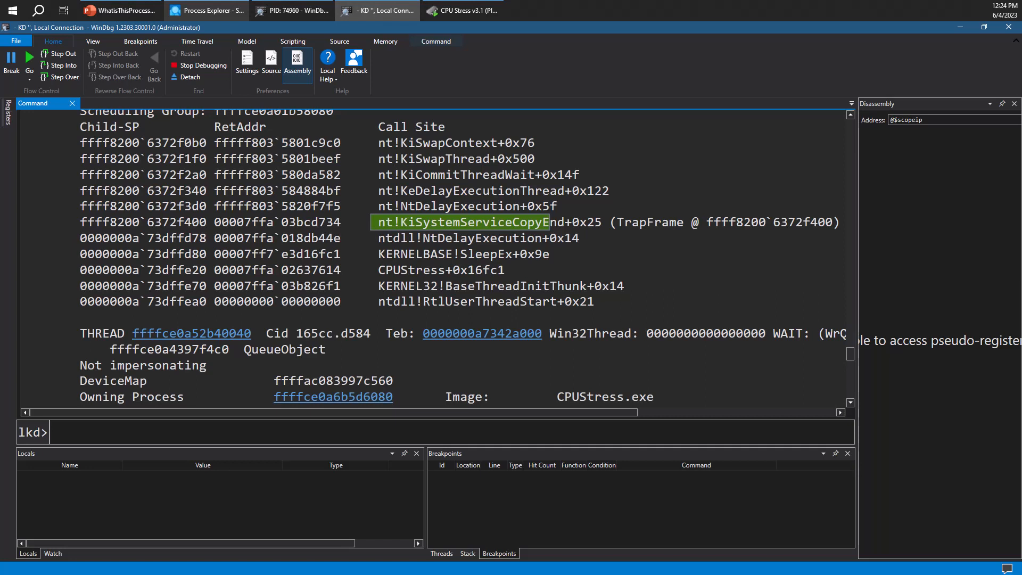
click(430, 269)
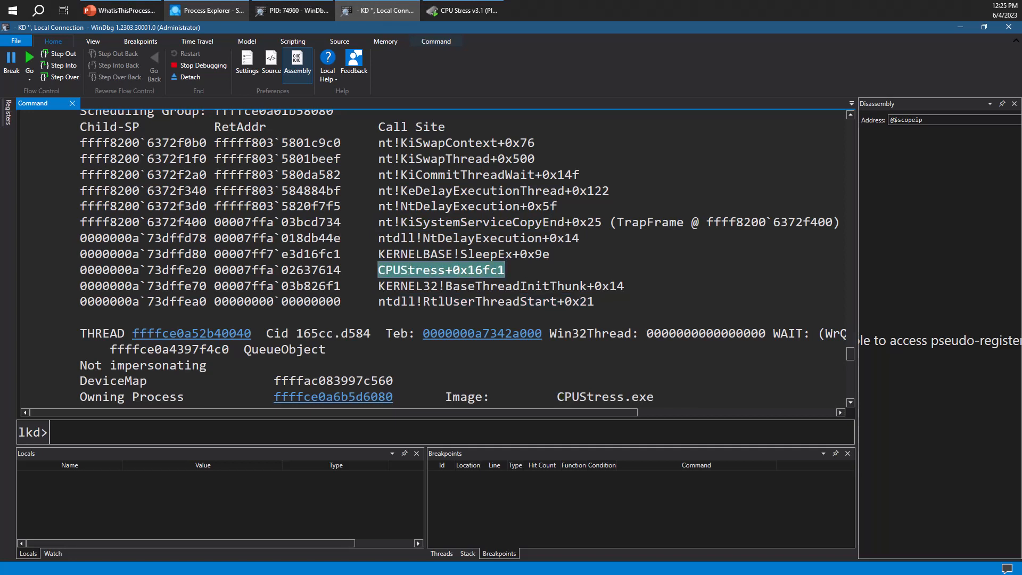
click(461, 253)
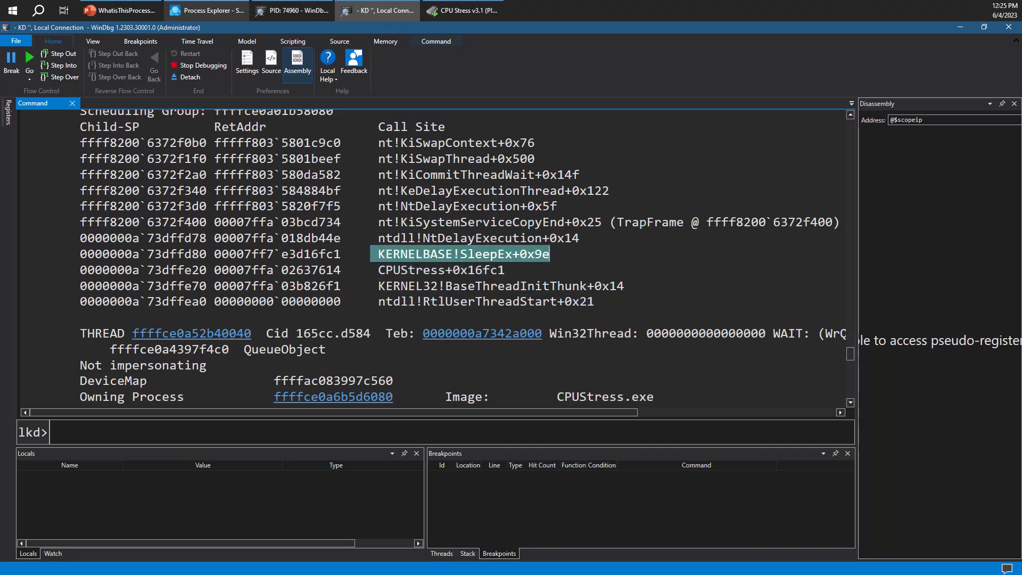
click(469, 237)
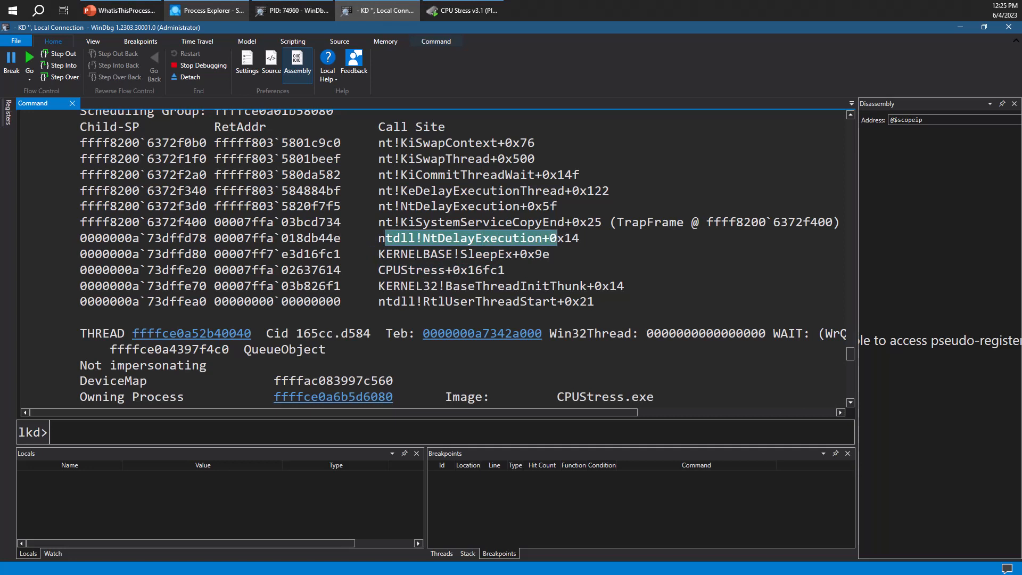